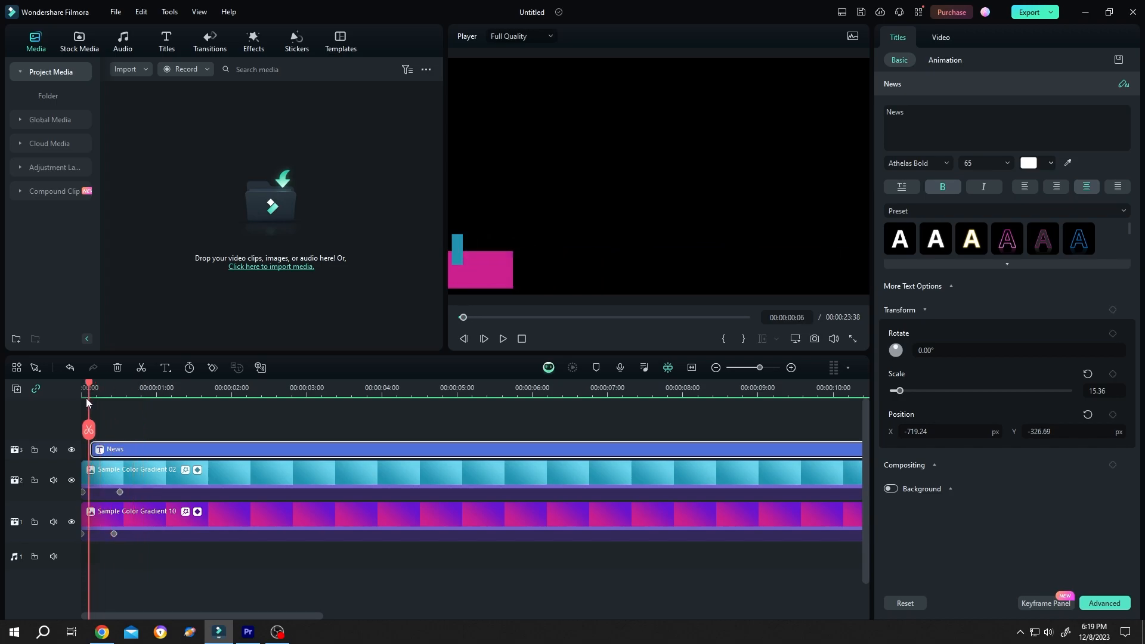
Create a compound clip from the title and gradient clips, naming it 'News Lower Third'.
left_click(180, 386)
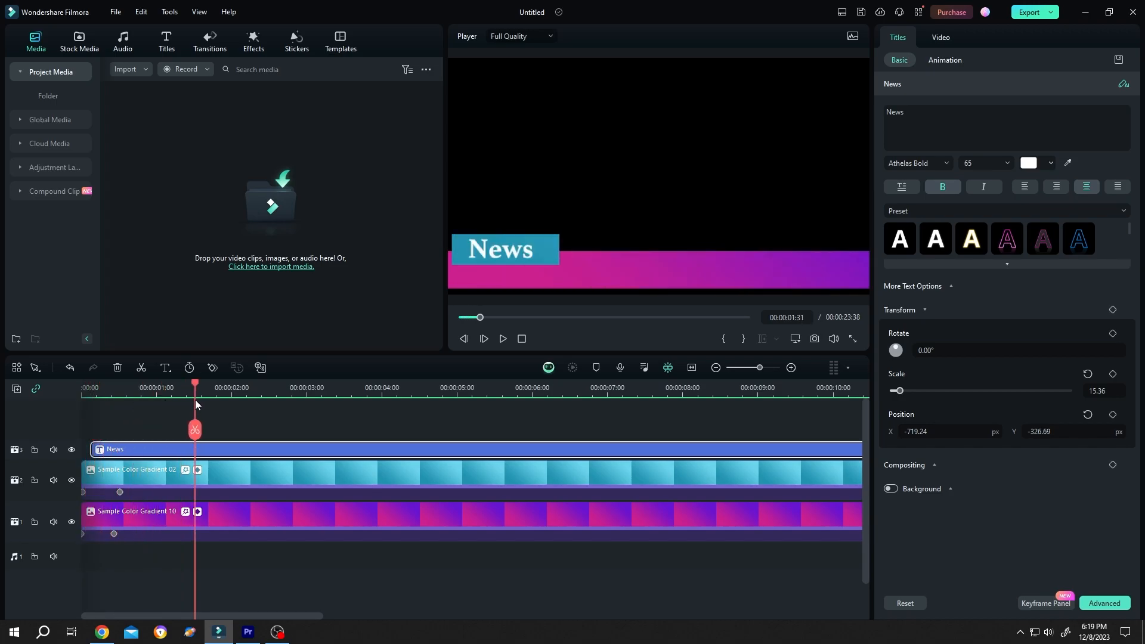
mouse_move(241, 466)
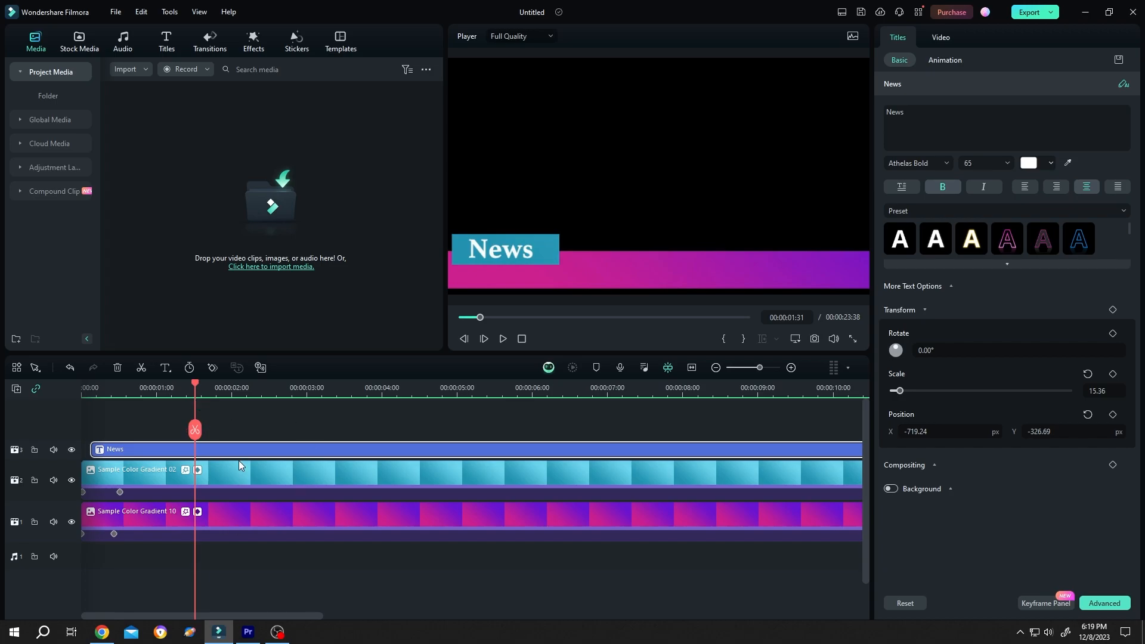
mouse_move(250, 470)
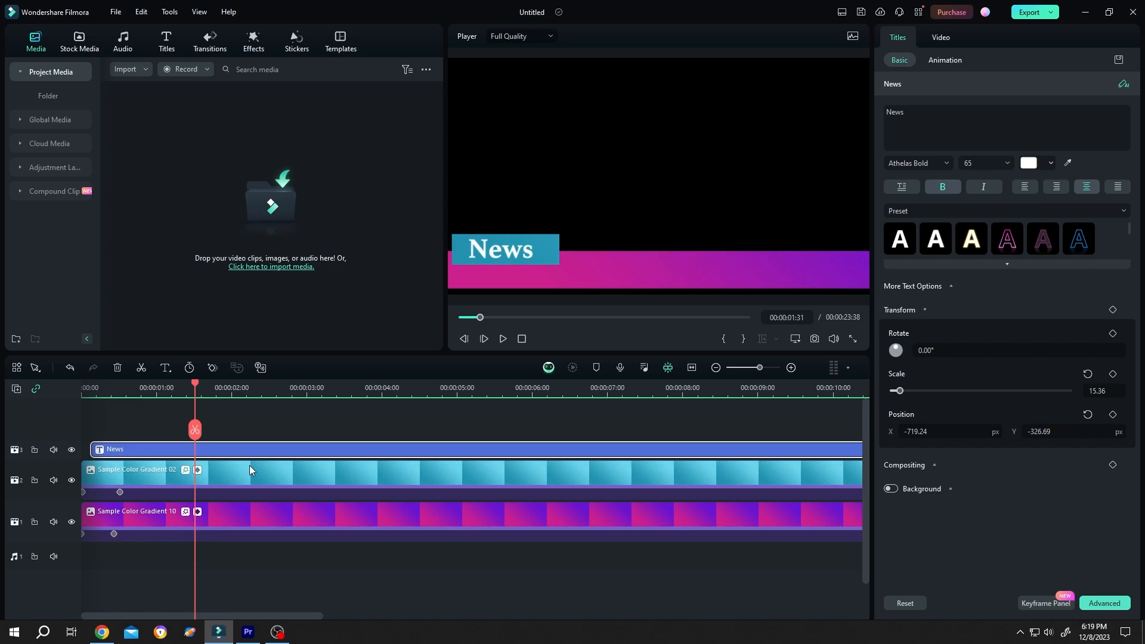
mouse_move(284, 440)
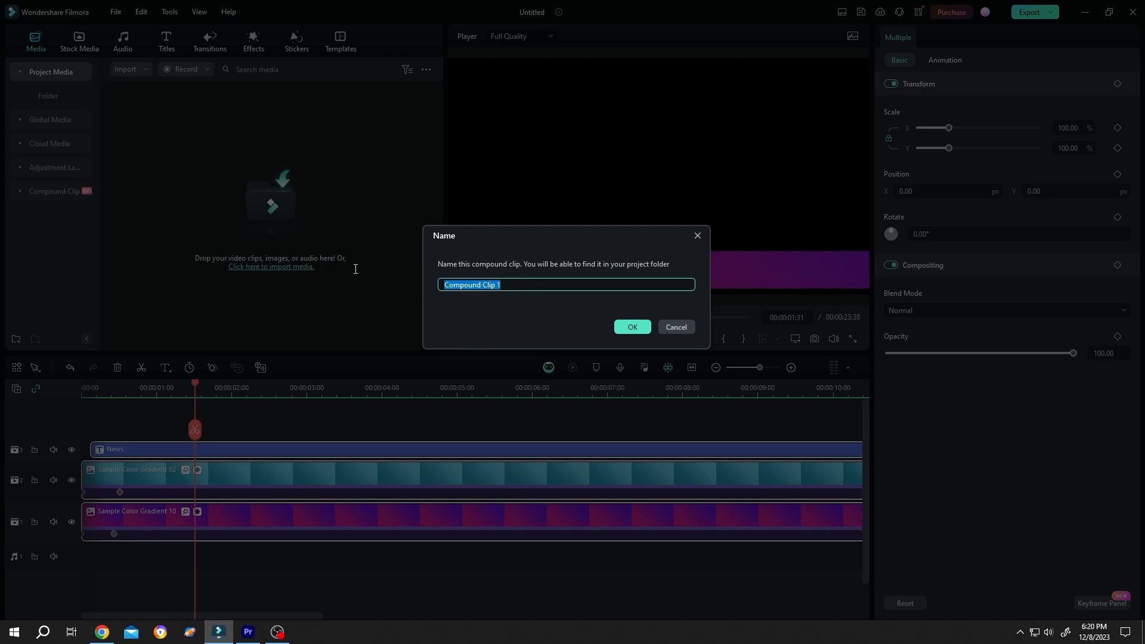
type("Nes L")
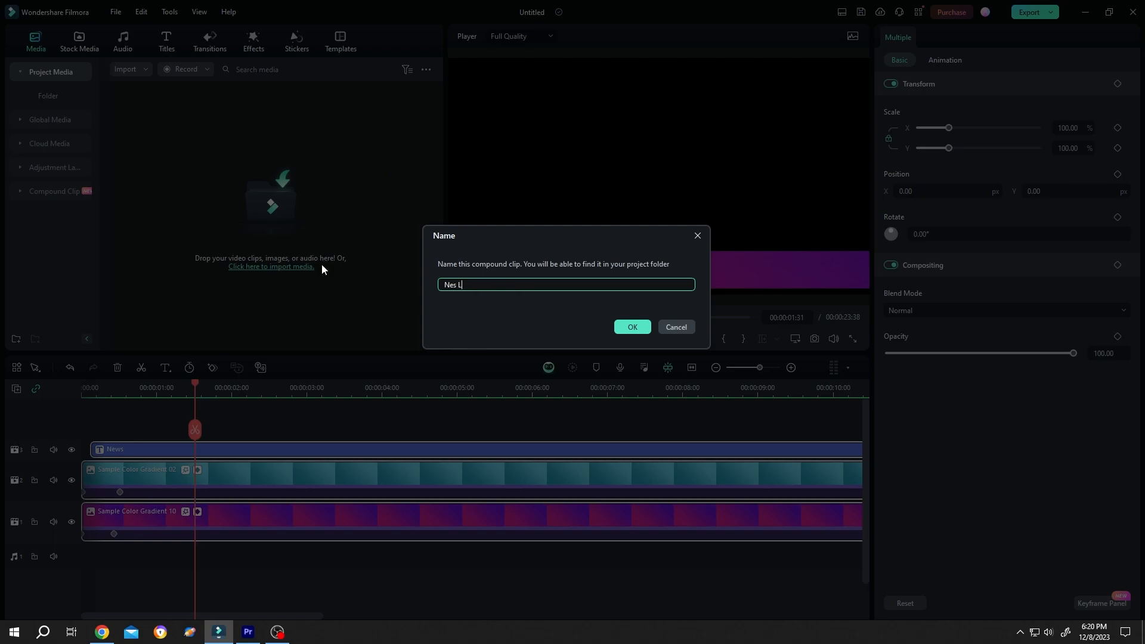
type("ews Lower Third")
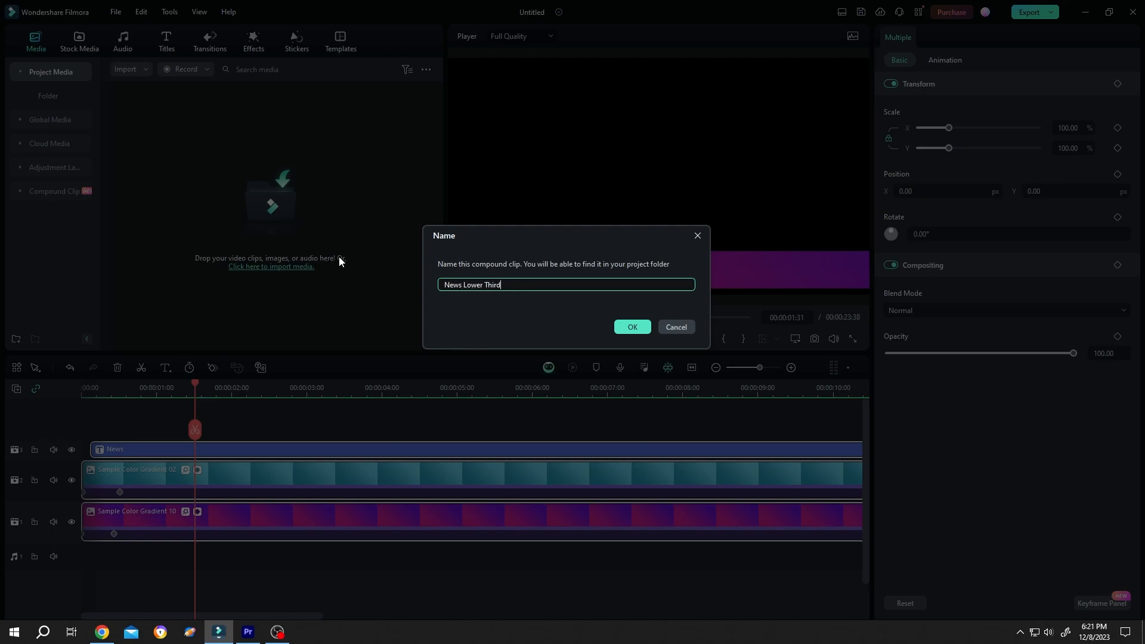
left_click(633, 327)
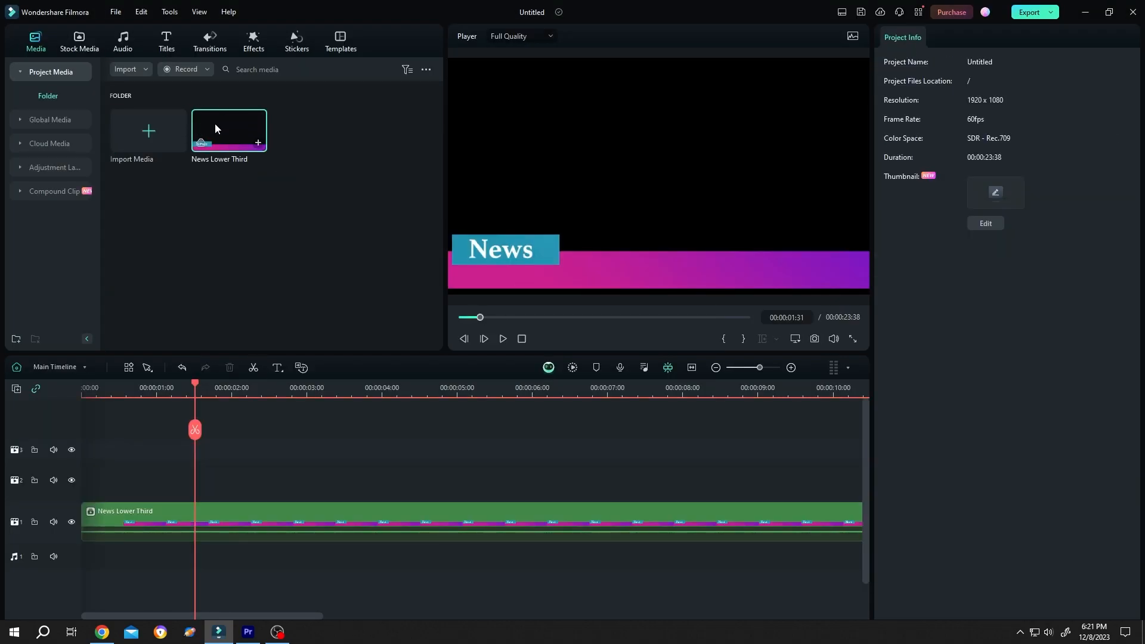
Save News Lower Third as a custom compound clip and view the Compound Clip > Custom collection.
right_click(229, 131)
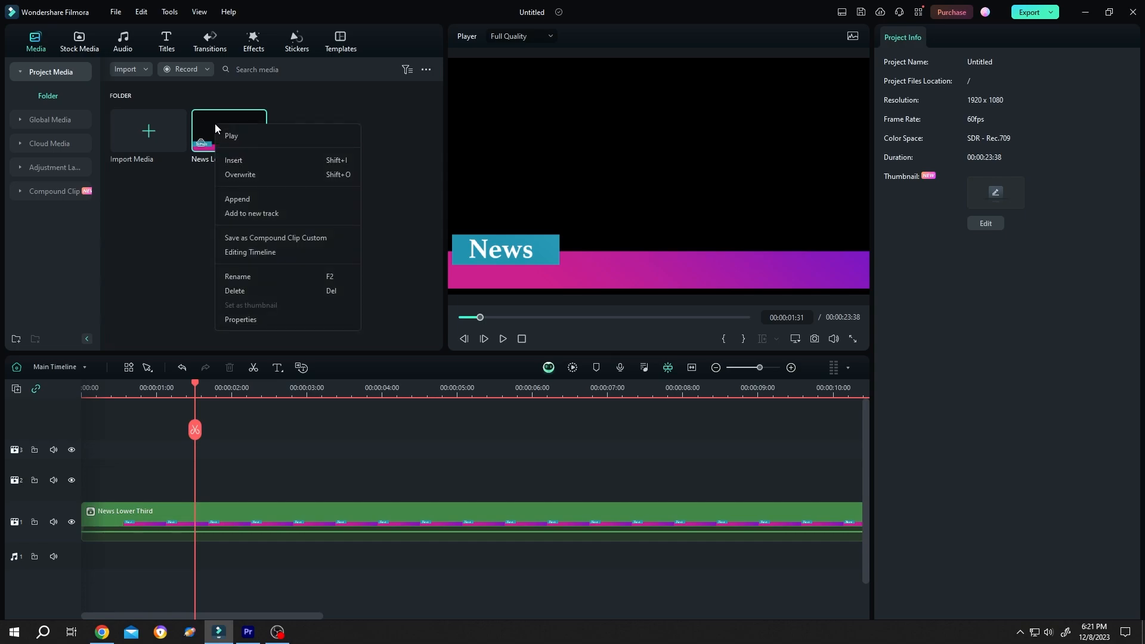
mouse_move(265, 237)
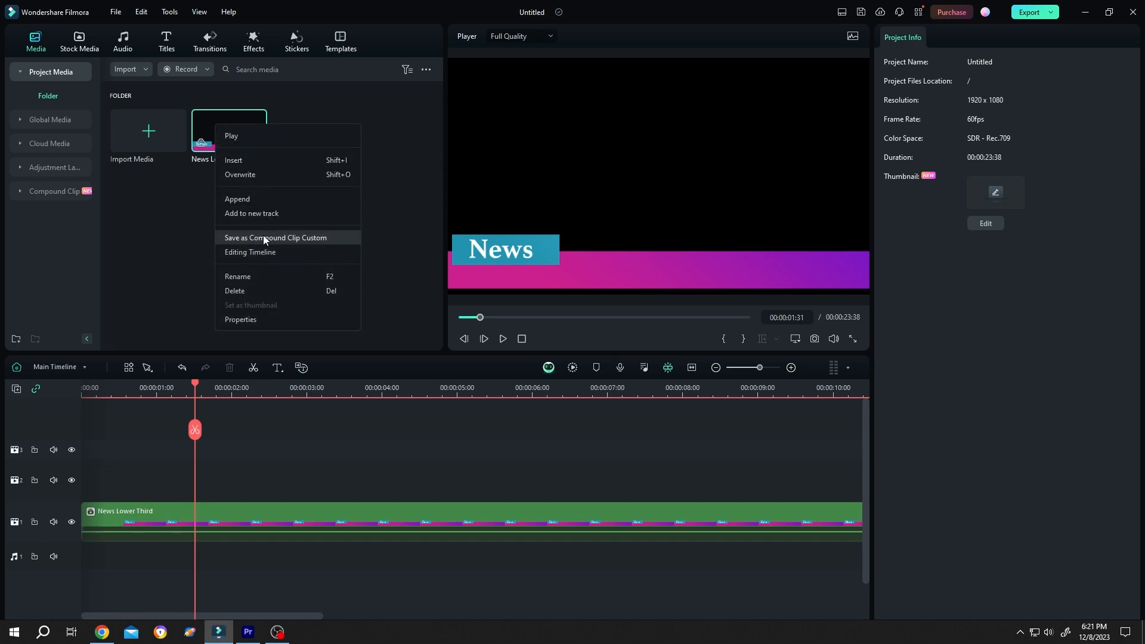
left_click(265, 239)
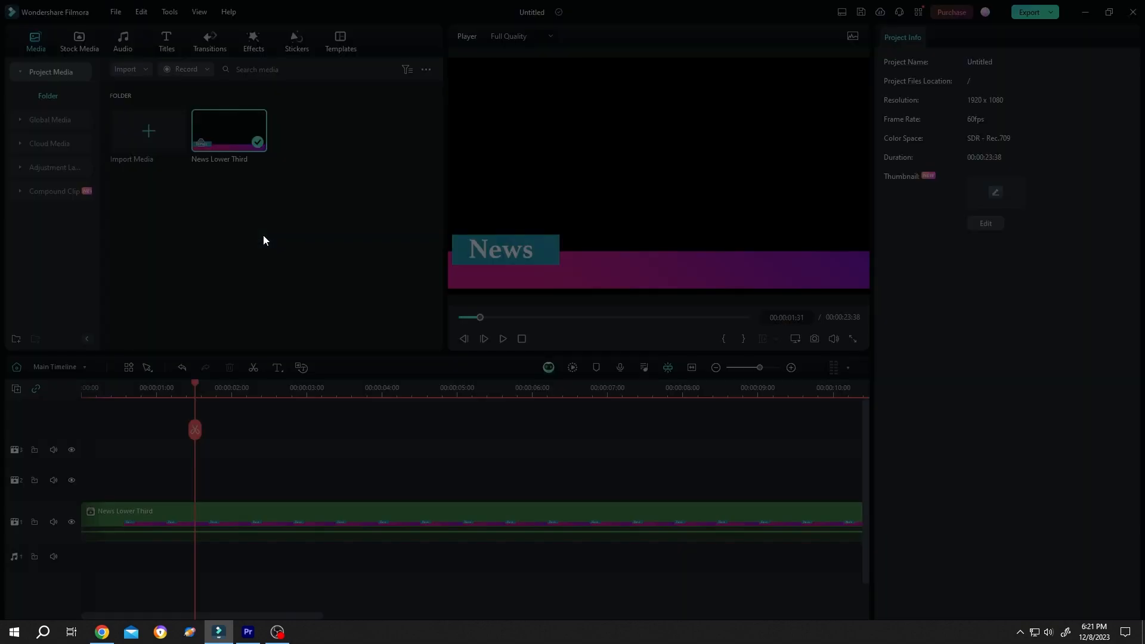
left_click(54, 191)
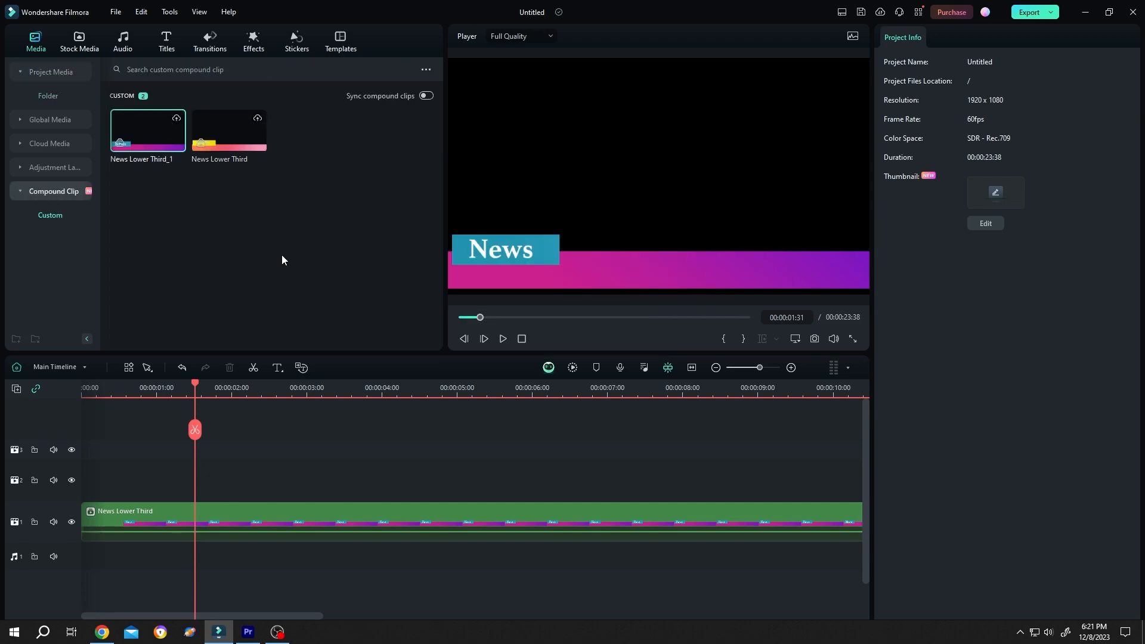
left_click(114, 12)
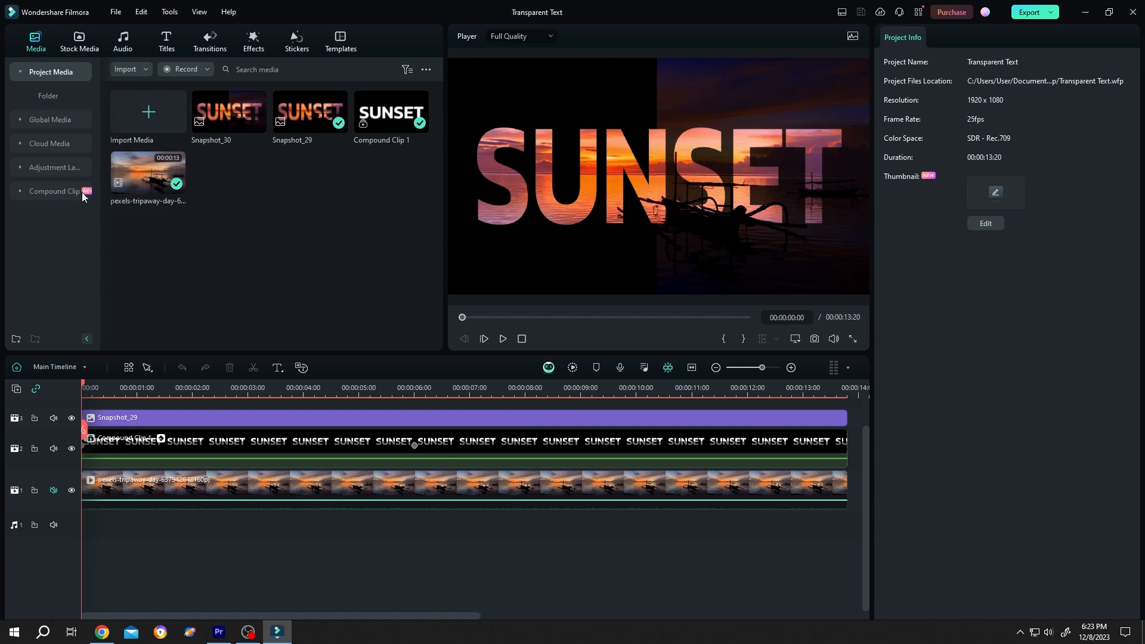
Place News Lower Third_1 from the custom collection on a new track above Snapshot_29.
left_click(52, 169)
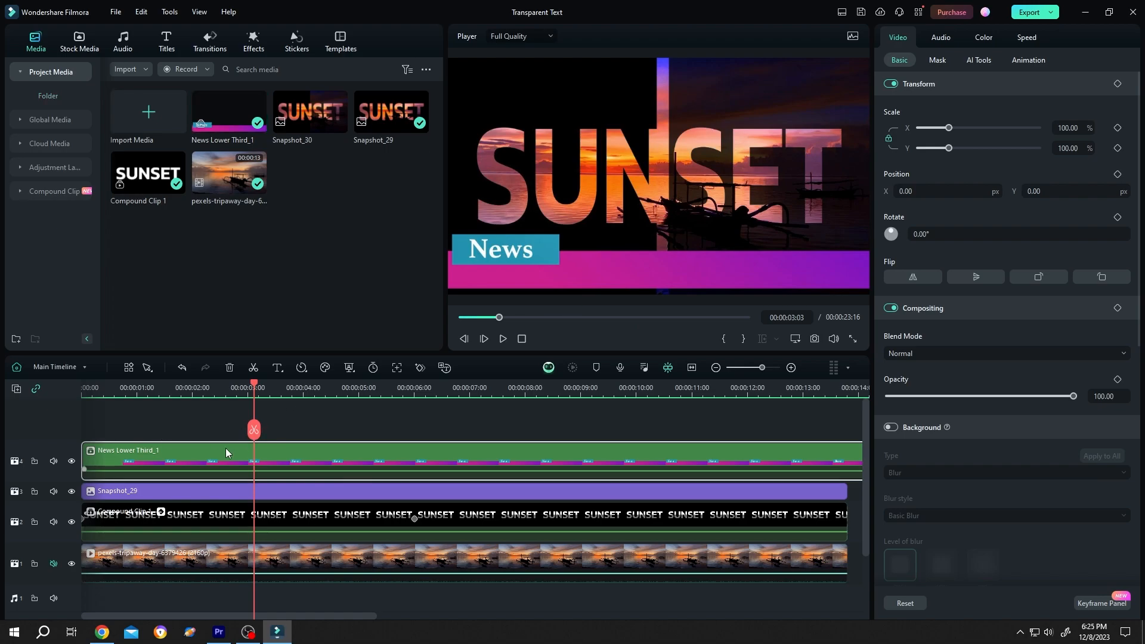
Inside the compound clip, retype the News title as 'Solid' and return to the main timeline.
double_click(117, 518)
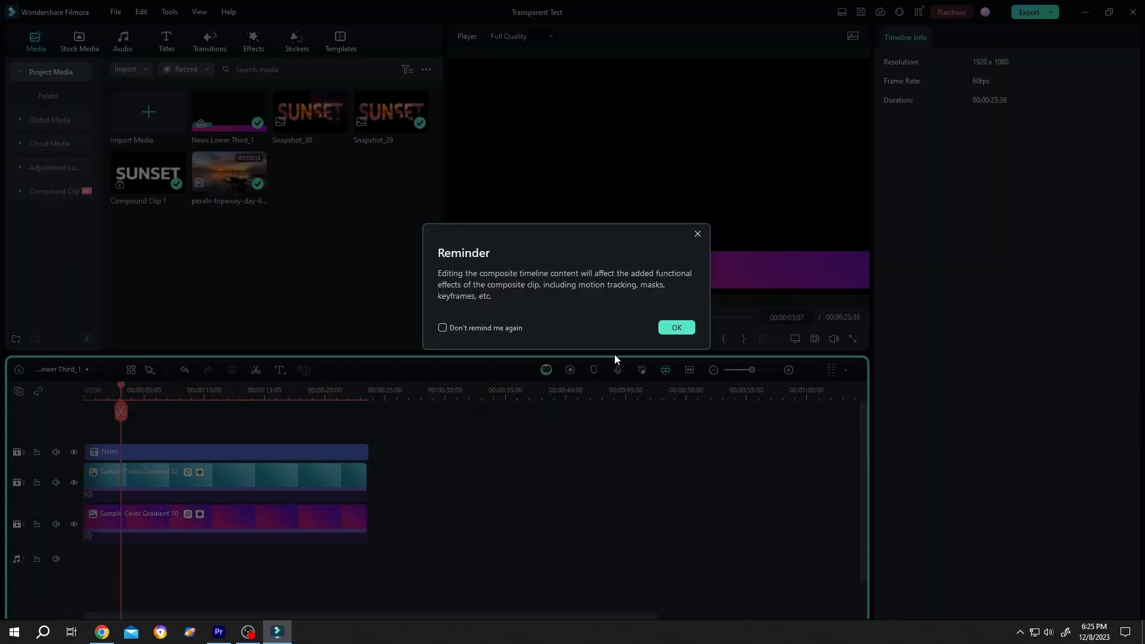
left_click(675, 327)
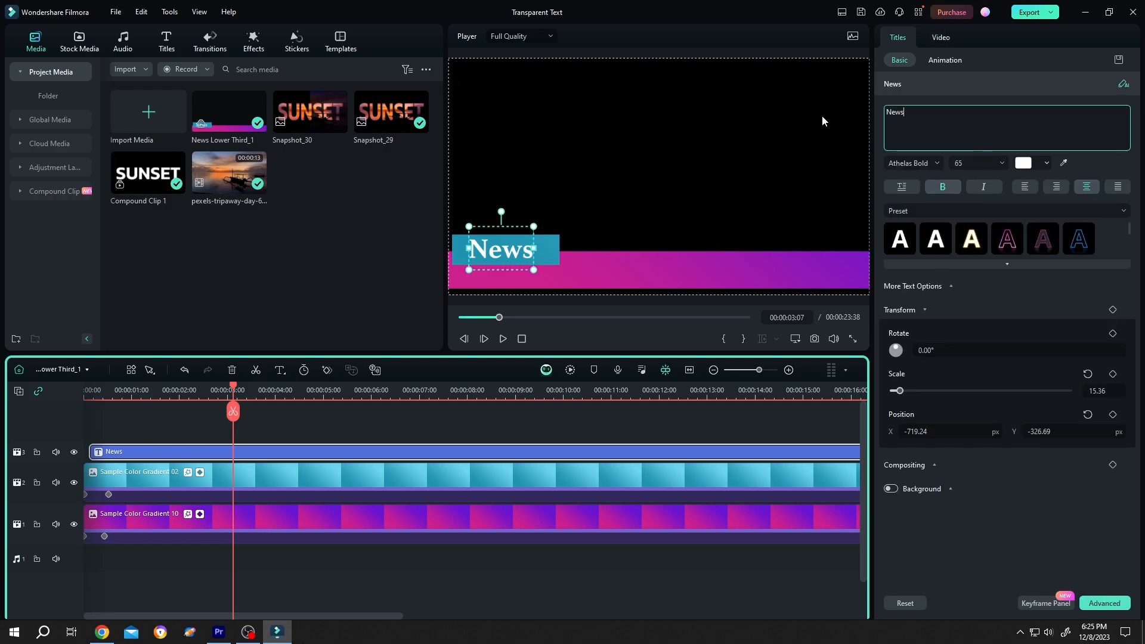
type("Solid")
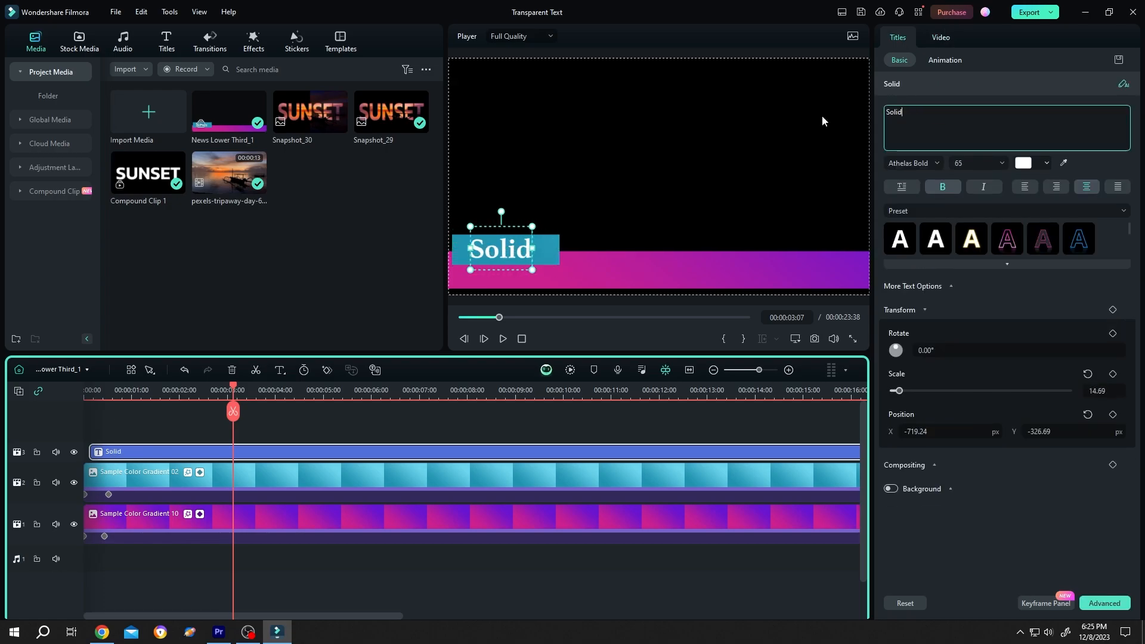
left_click(62, 370)
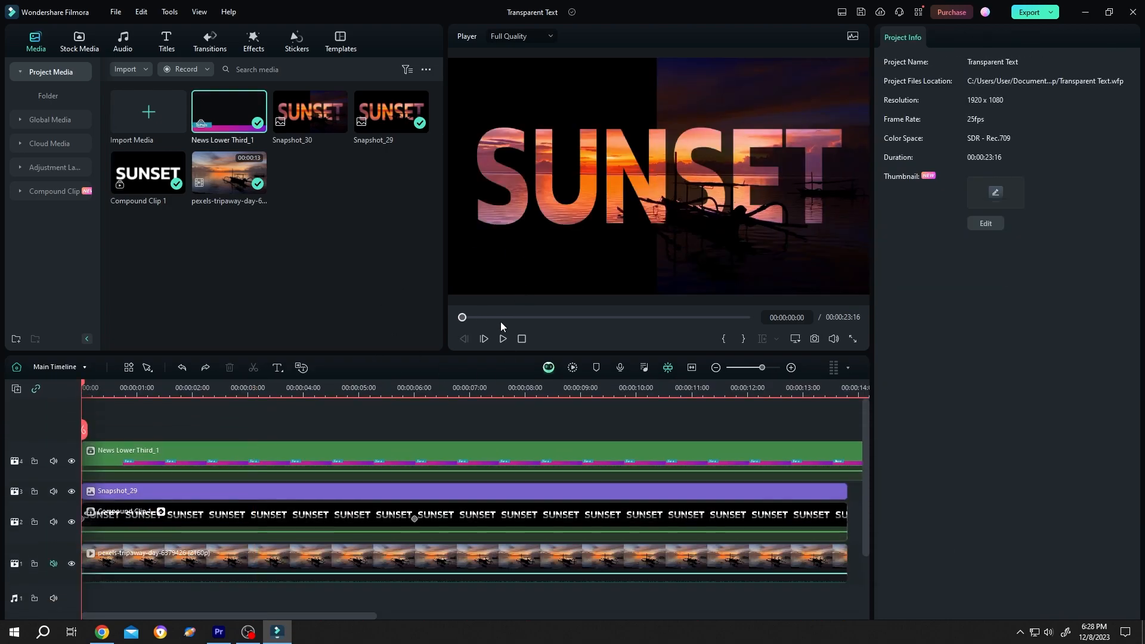
left_click(483, 338)
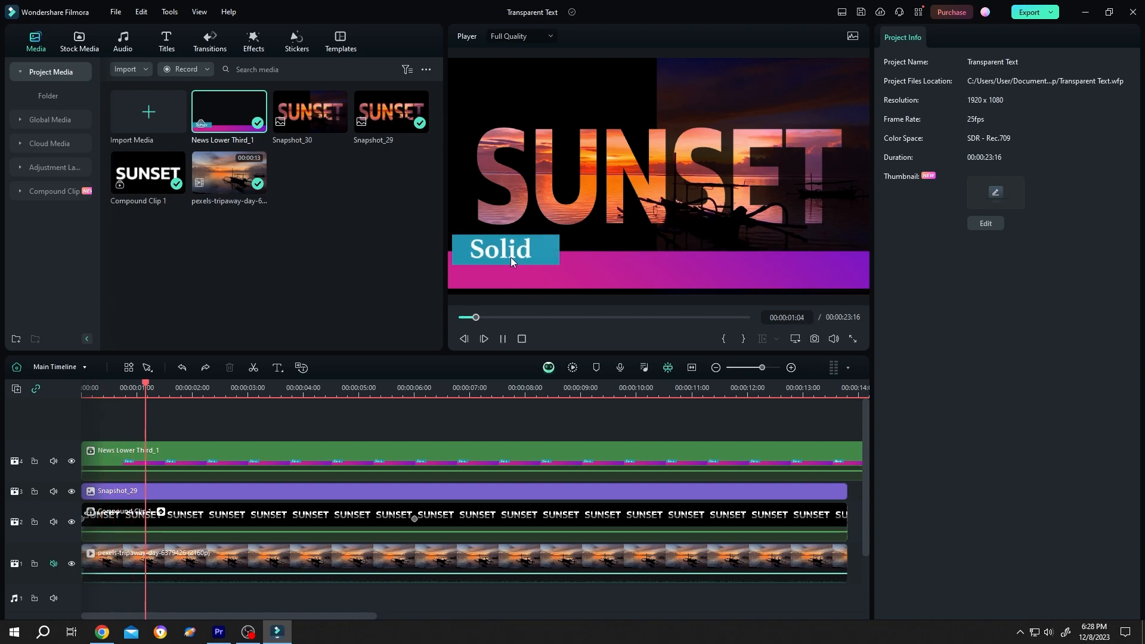